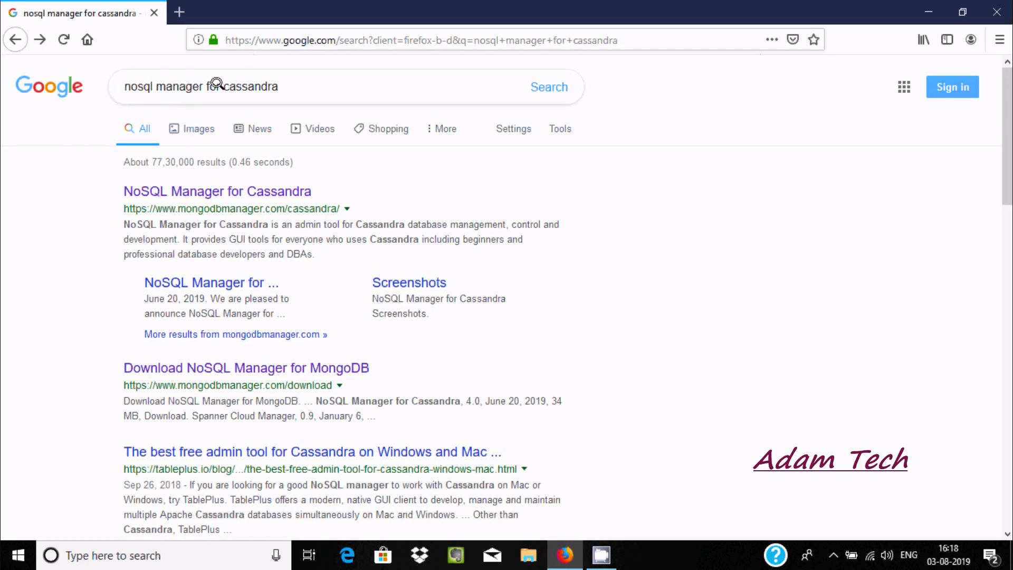
{"action": "mouse_move", "coordinate": [159, 197]}
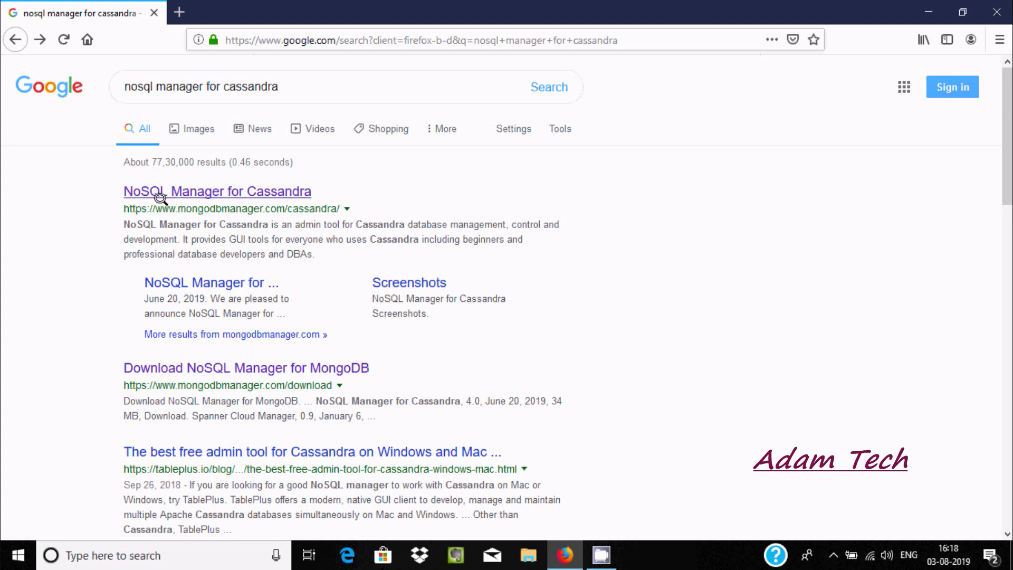
{"action": "mouse_move", "coordinate": [233, 208]}
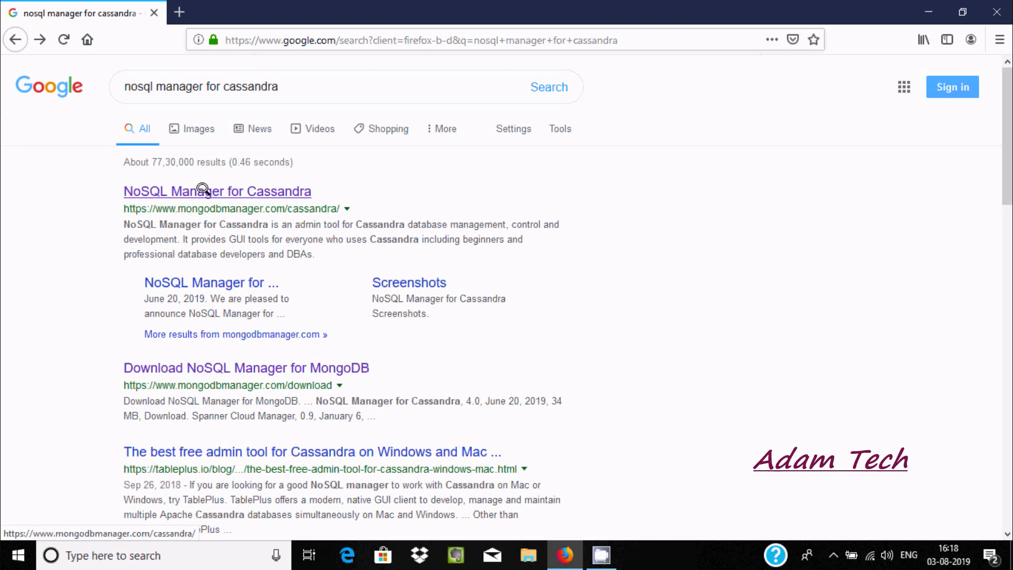
Go to the NoSQL Manager for Cassandra product page (mongodbmanager.com/cassandra) from the results
{"action": "left_click", "coordinate": [204, 191]}
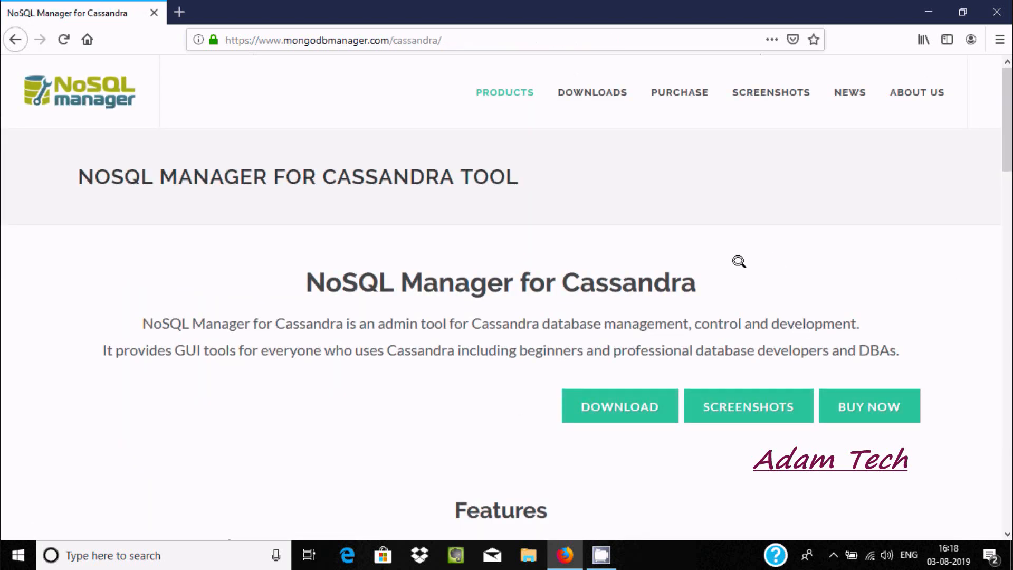
Download the NoSQL Manager for Cassandra installer from the downloads page and save the file
{"action": "left_click", "coordinate": [621, 405]}
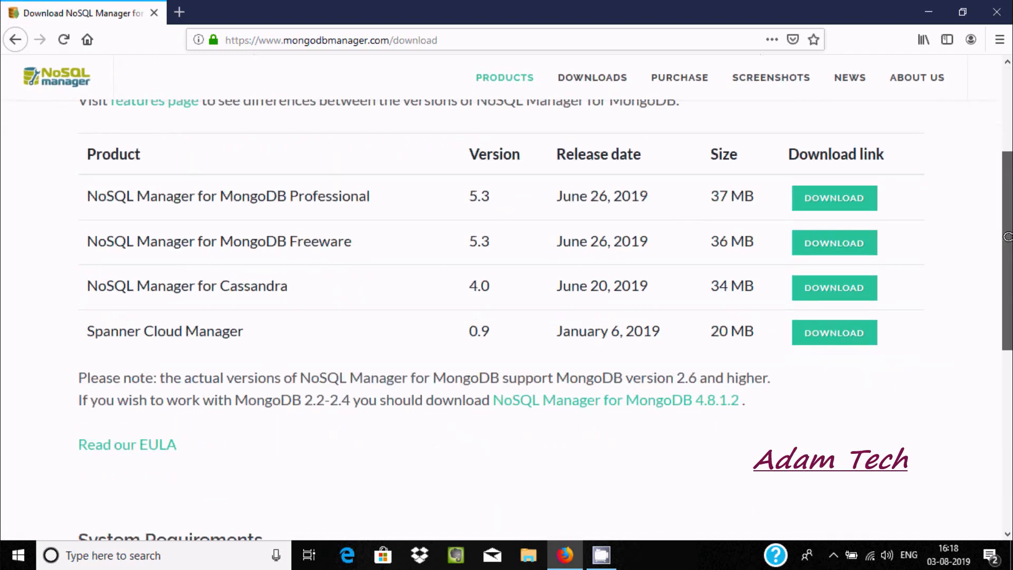
{"action": "mouse_move", "coordinate": [152, 201]}
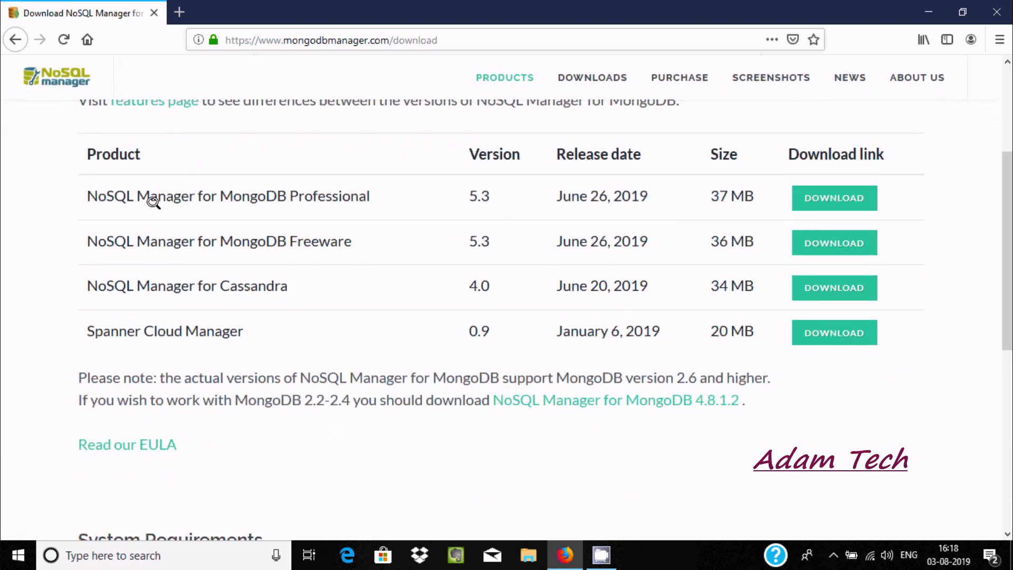
{"action": "mouse_move", "coordinate": [518, 236]}
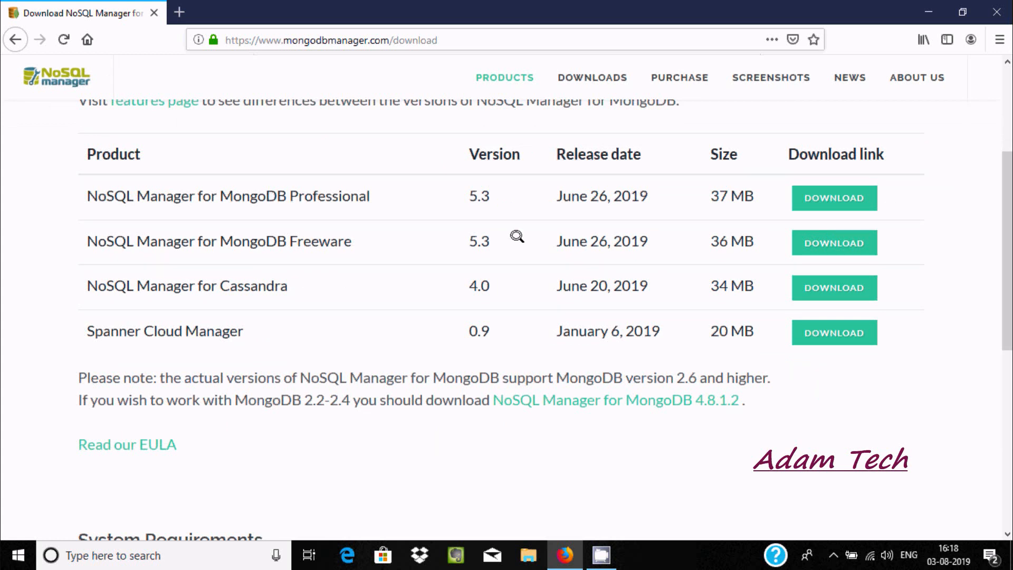
{"action": "mouse_move", "coordinate": [288, 243]}
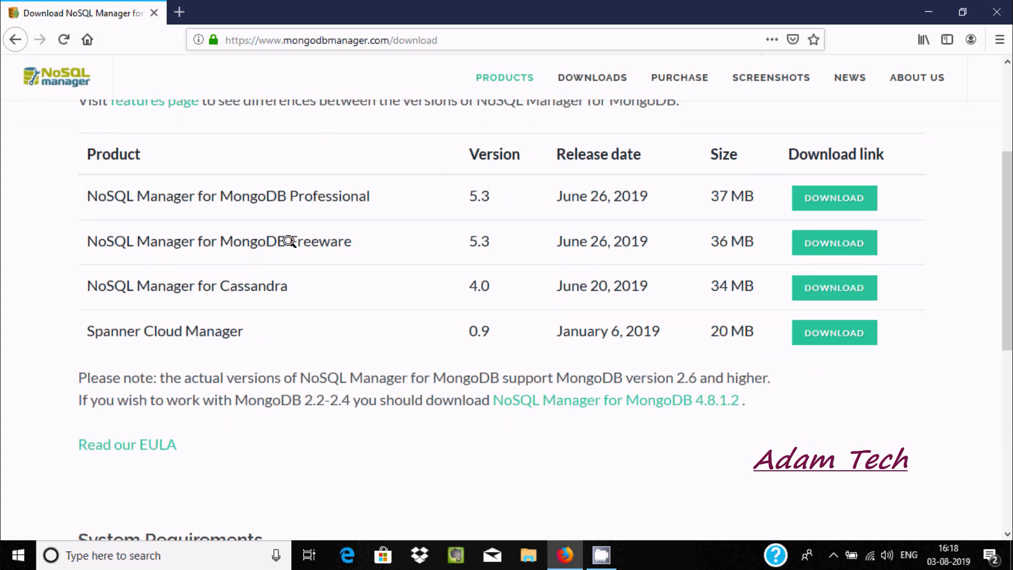
{"action": "mouse_move", "coordinate": [198, 285]}
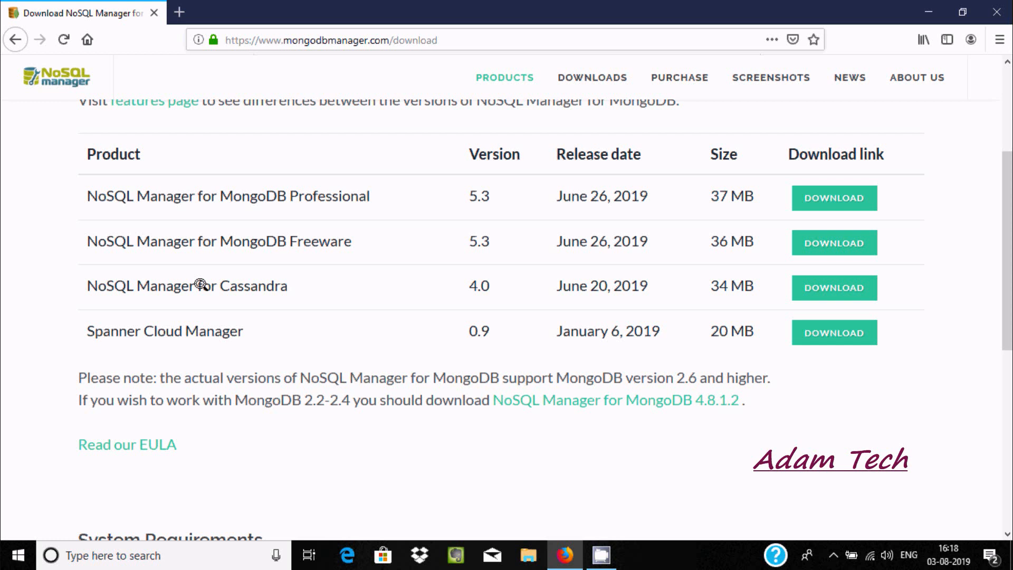
{"action": "mouse_move", "coordinate": [221, 284]}
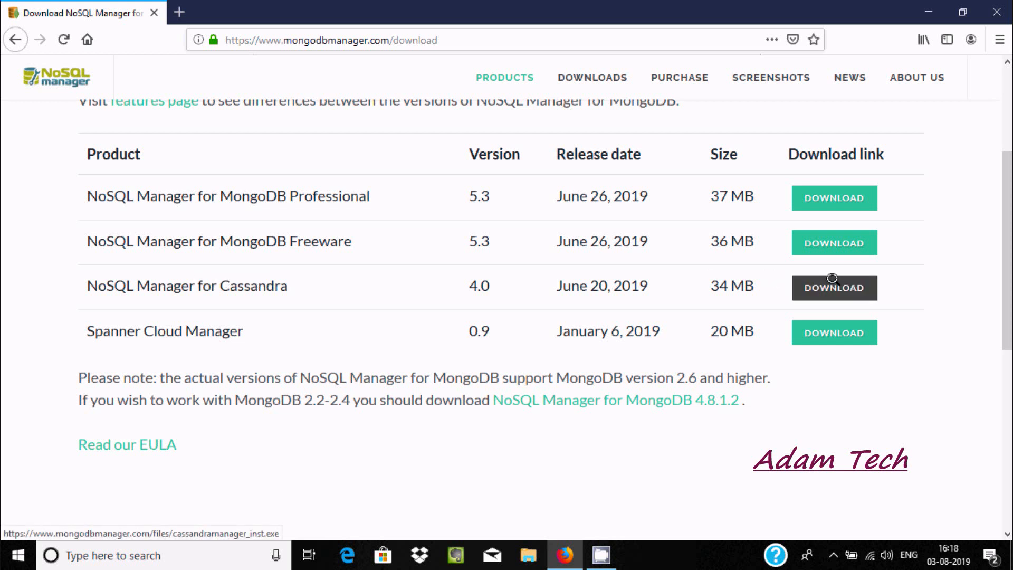
{"action": "left_click", "coordinate": [834, 287]}
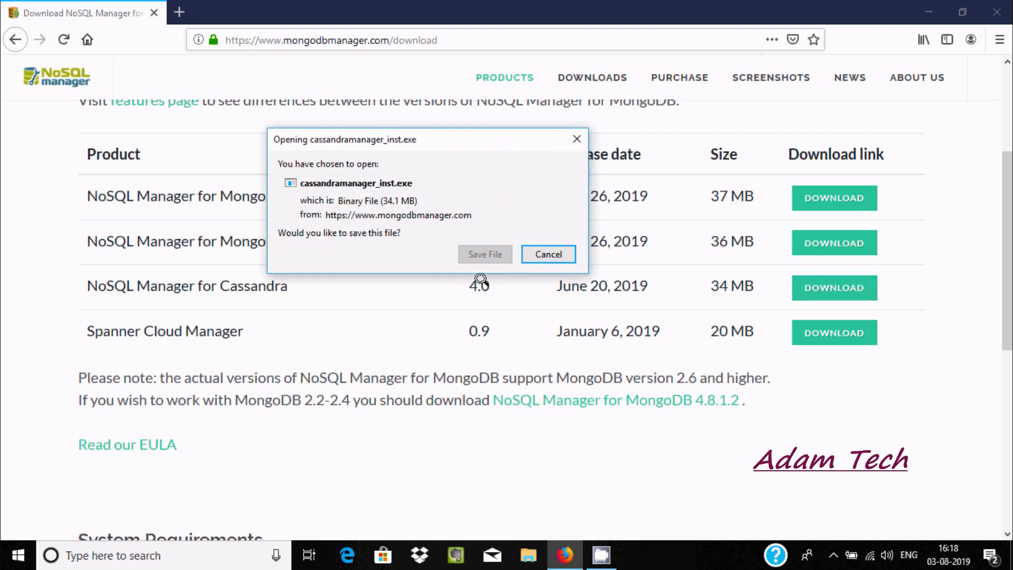
{"action": "left_click", "coordinate": [549, 254]}
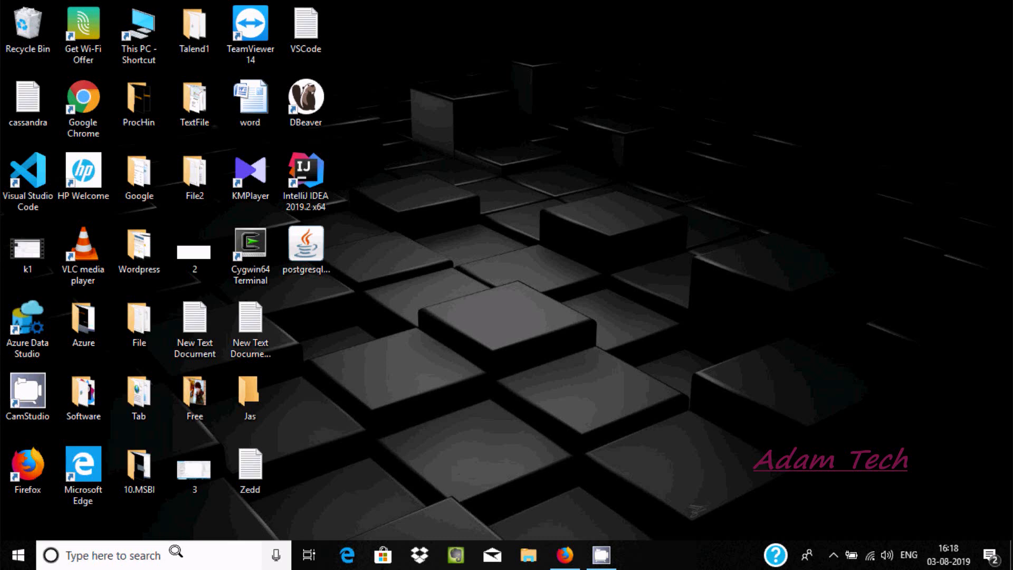
Launch Command Prompt and run 'cassandra -f' to start the local server in the foreground
{"action": "type", "text": "cmd"}
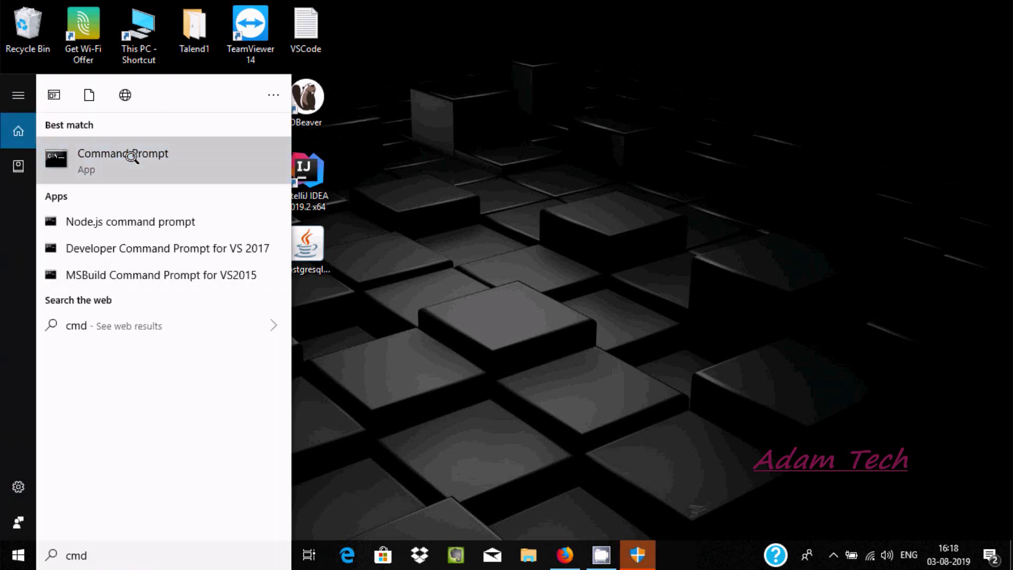
{"action": "left_click", "coordinate": [123, 158]}
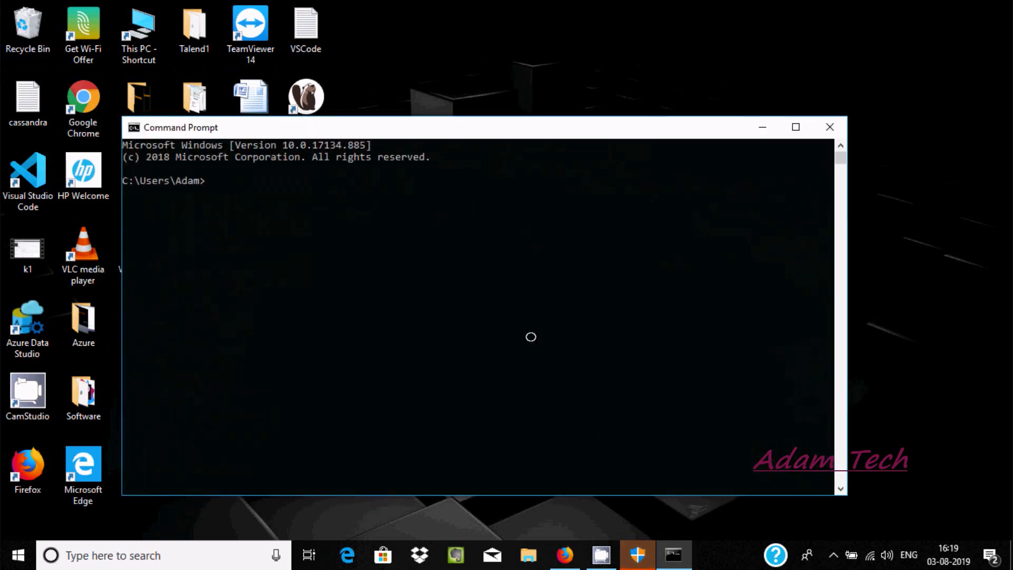
{"action": "mouse_move", "coordinate": [333, 258]}
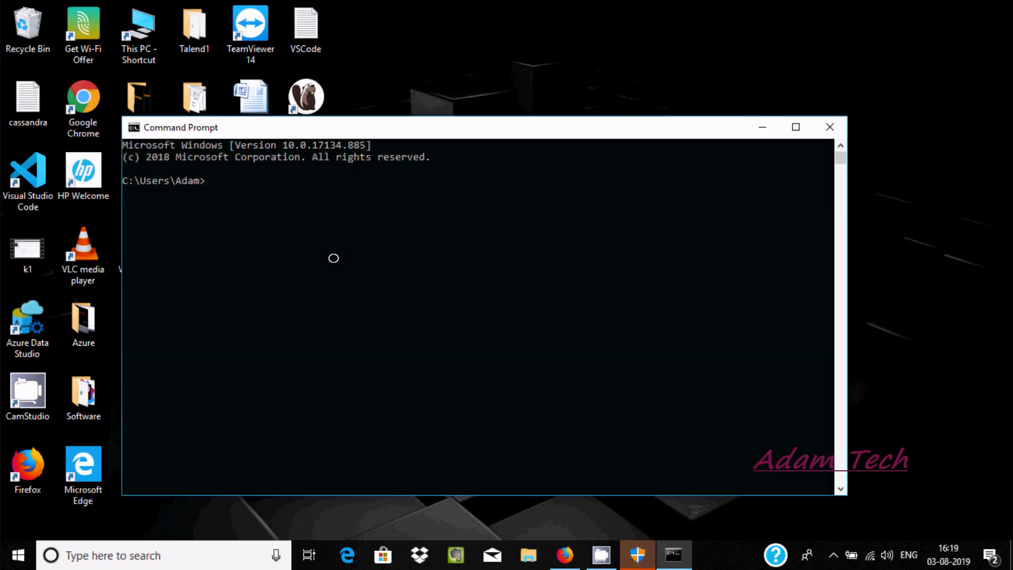
{"action": "type", "text": "cassa"}
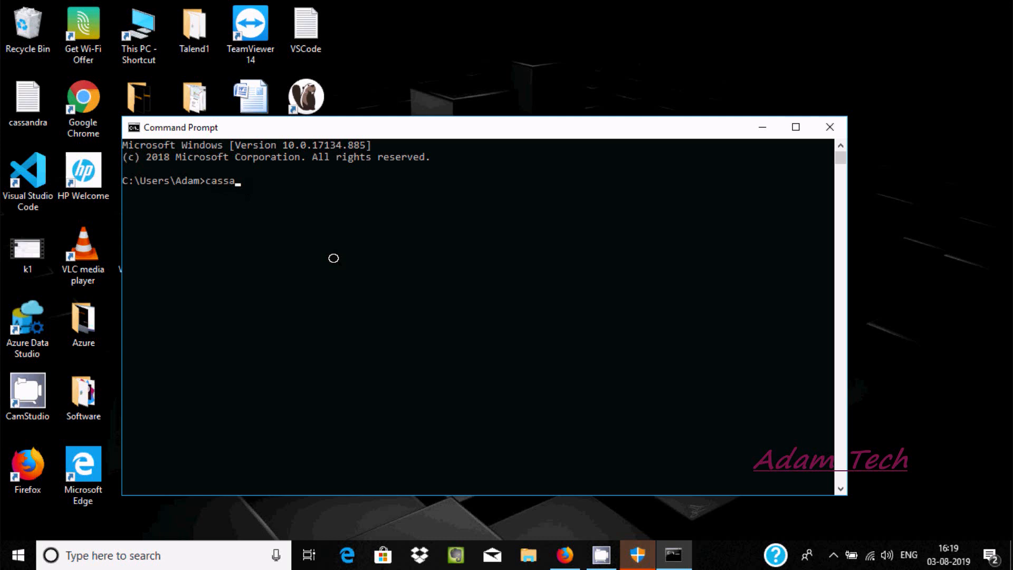
{"action": "type", "text": "ndra"}
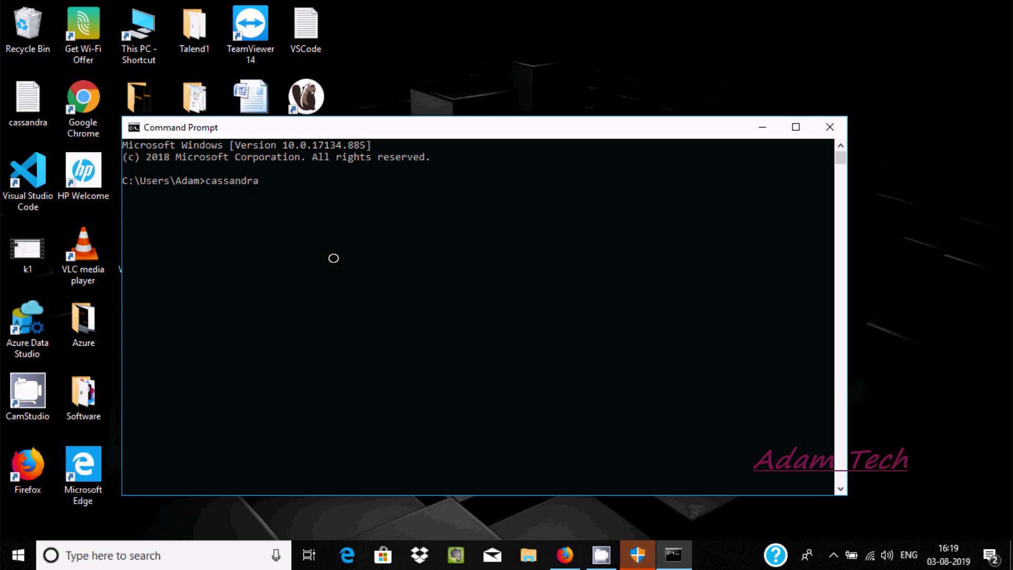
{"action": "type", "text": "-f"}
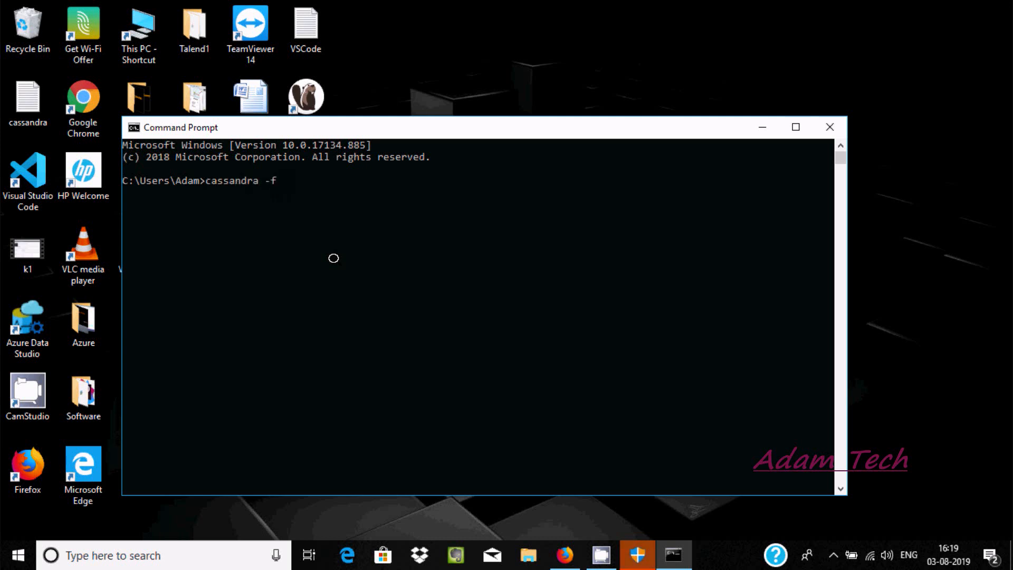
{"action": "key", "text": "Enter"}
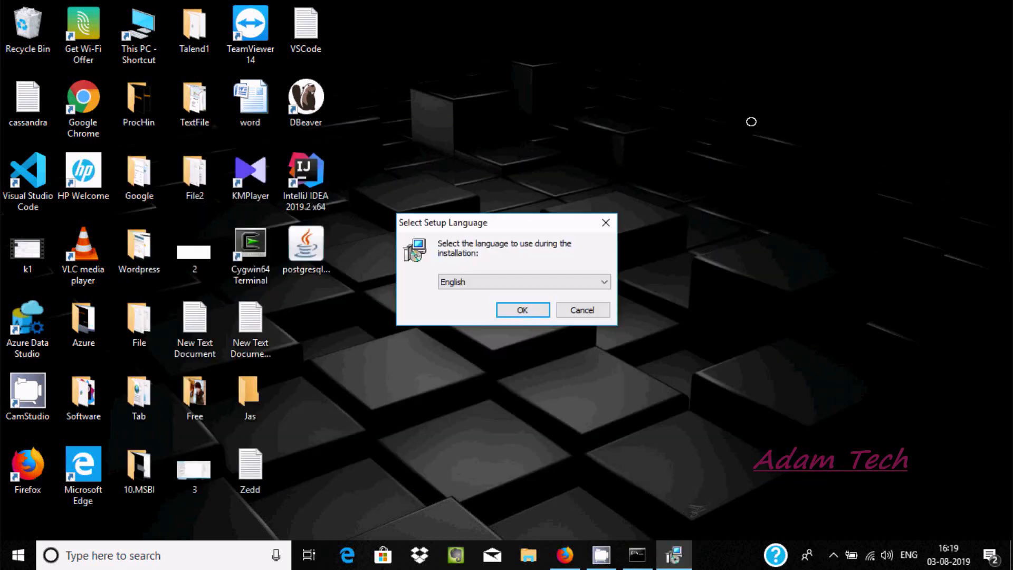
Install with English language, the license accepted, the default folder and a desktop icon
{"action": "left_click", "coordinate": [522, 311]}
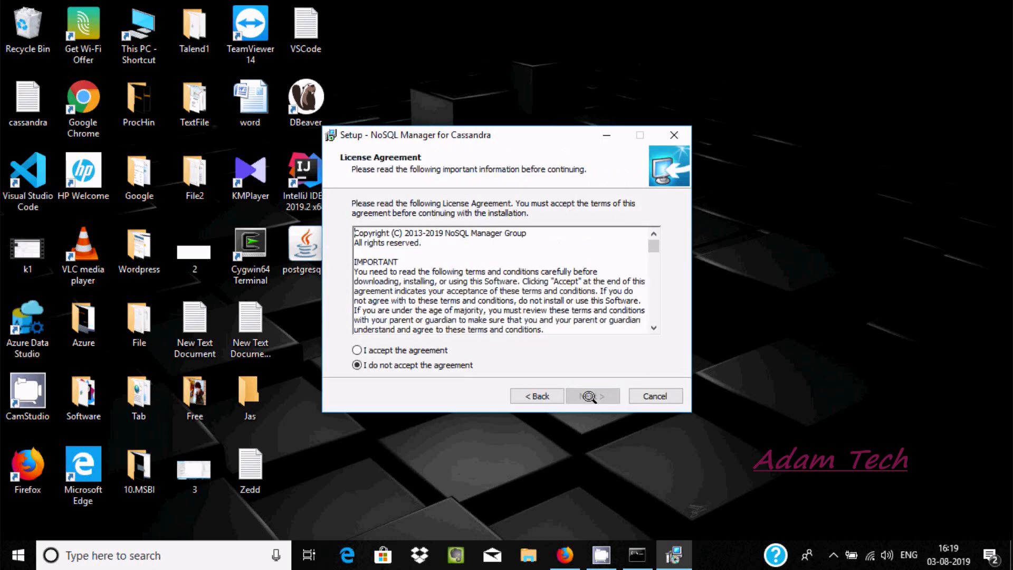
{"action": "left_click", "coordinate": [593, 396]}
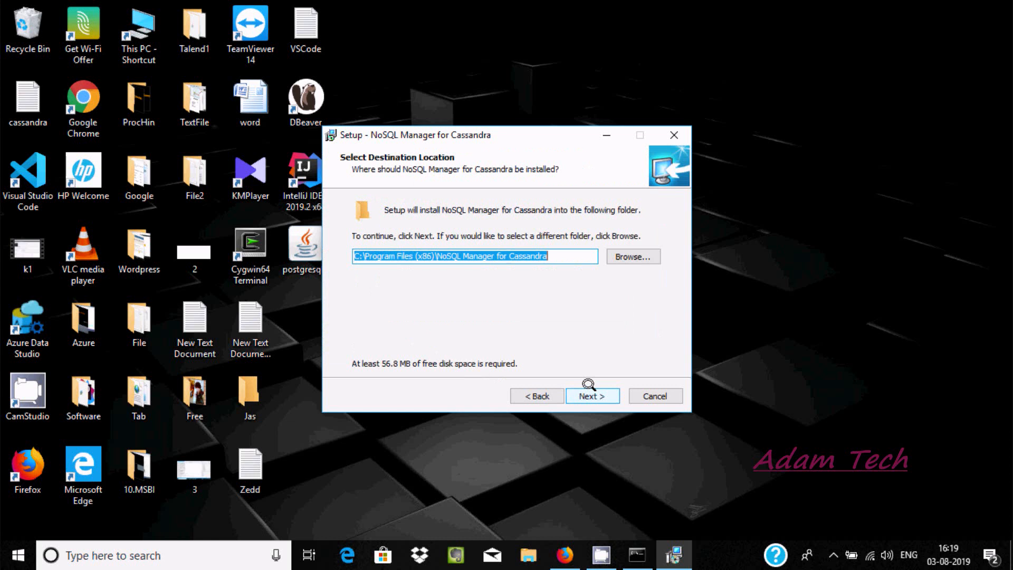
{"action": "left_click", "coordinate": [592, 396]}
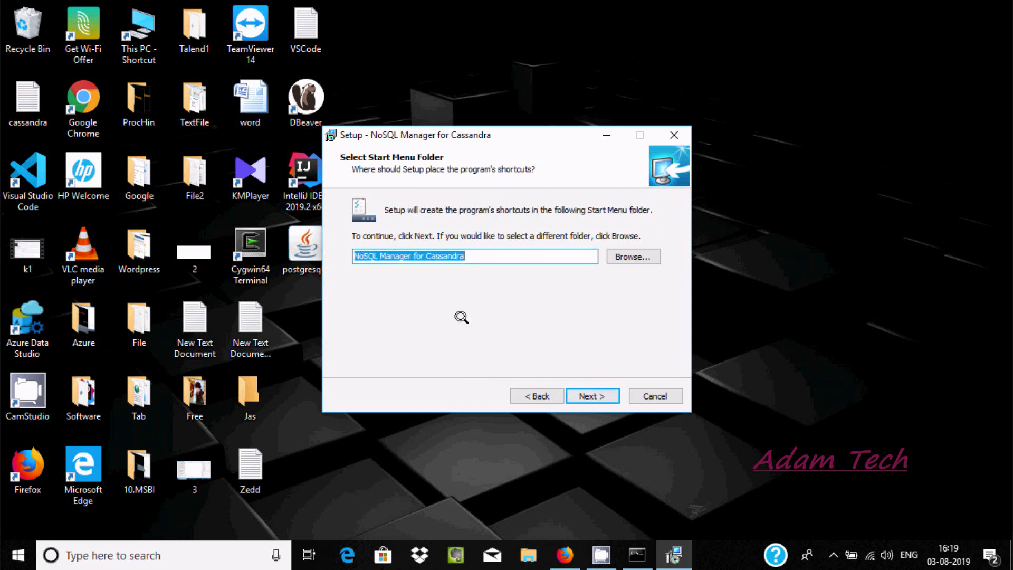
{"action": "left_click", "coordinate": [593, 396]}
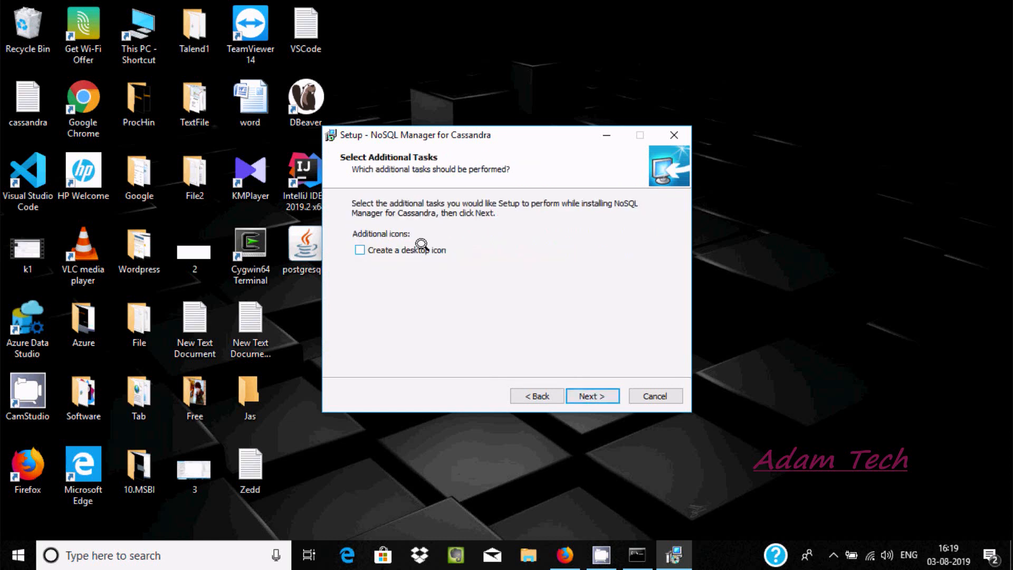
{"action": "left_click", "coordinate": [593, 395]}
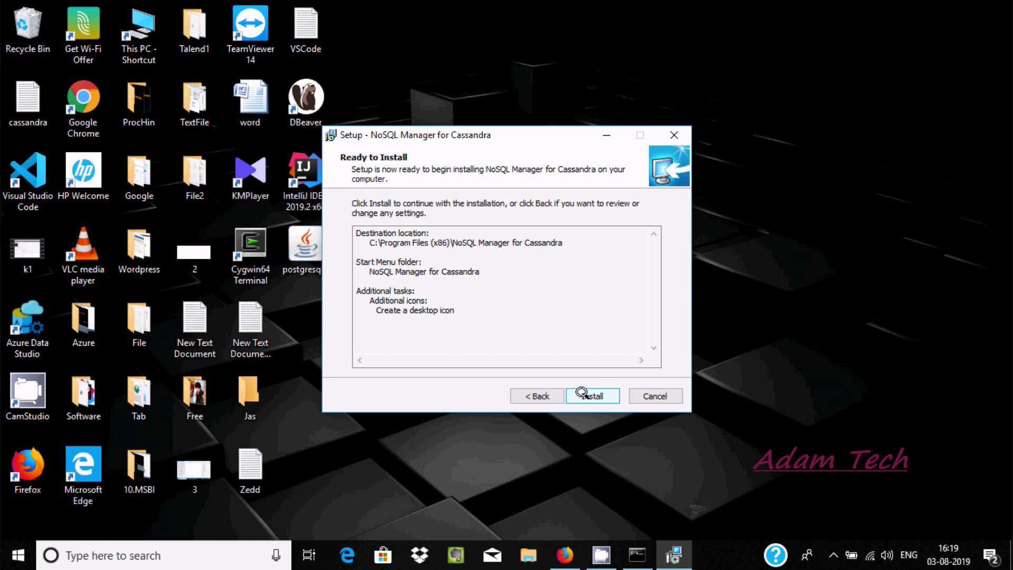
{"action": "left_click", "coordinate": [593, 396]}
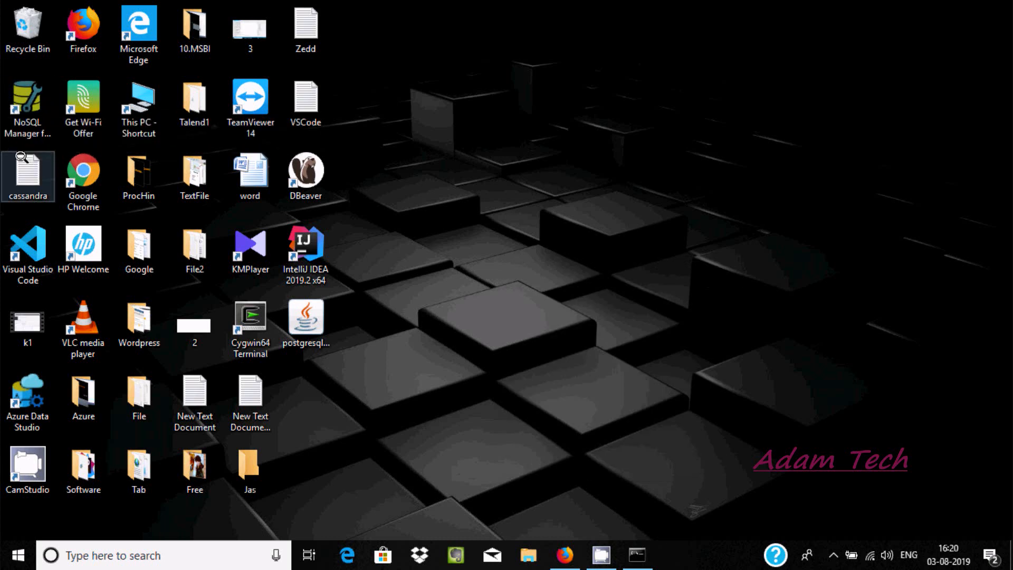
Start NoSQL Manager from its desktop icon and show the Connections menu options
{"action": "double_click", "coordinate": [28, 97]}
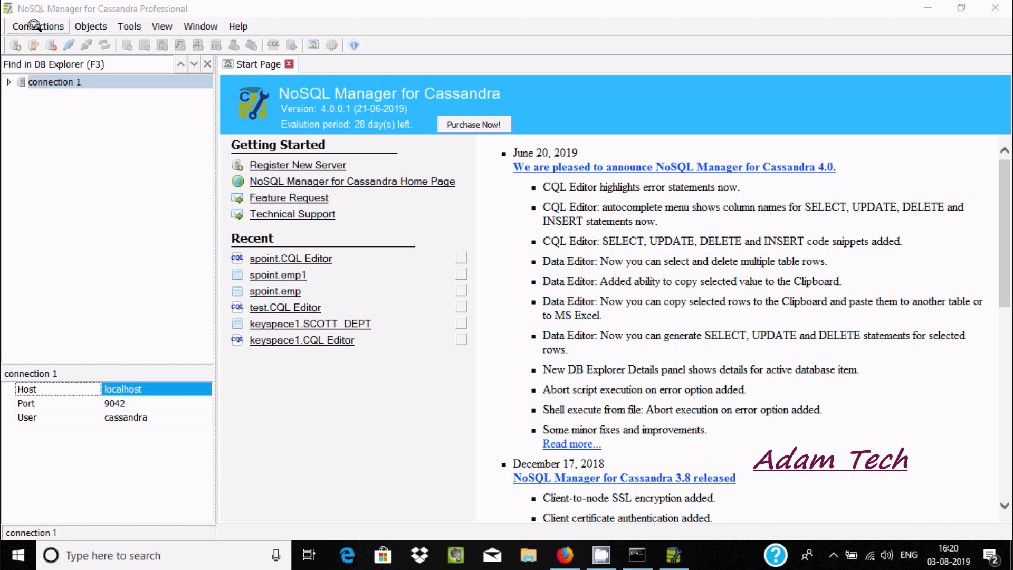
{"action": "left_click", "coordinate": [38, 26]}
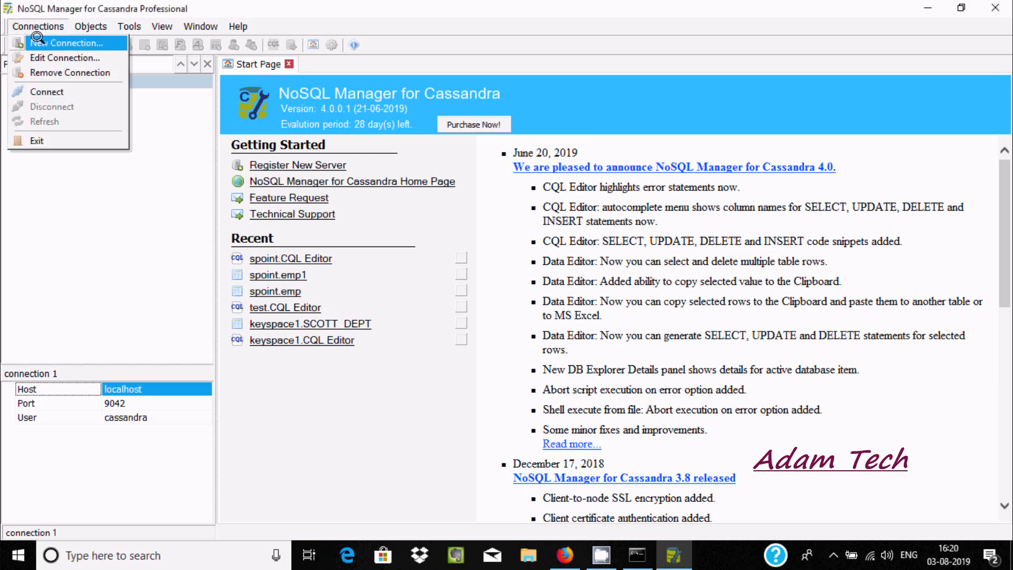
Create a new connection to localhost, port 9042, authenticating as user cassandra with a password
{"action": "left_click", "coordinate": [68, 42]}
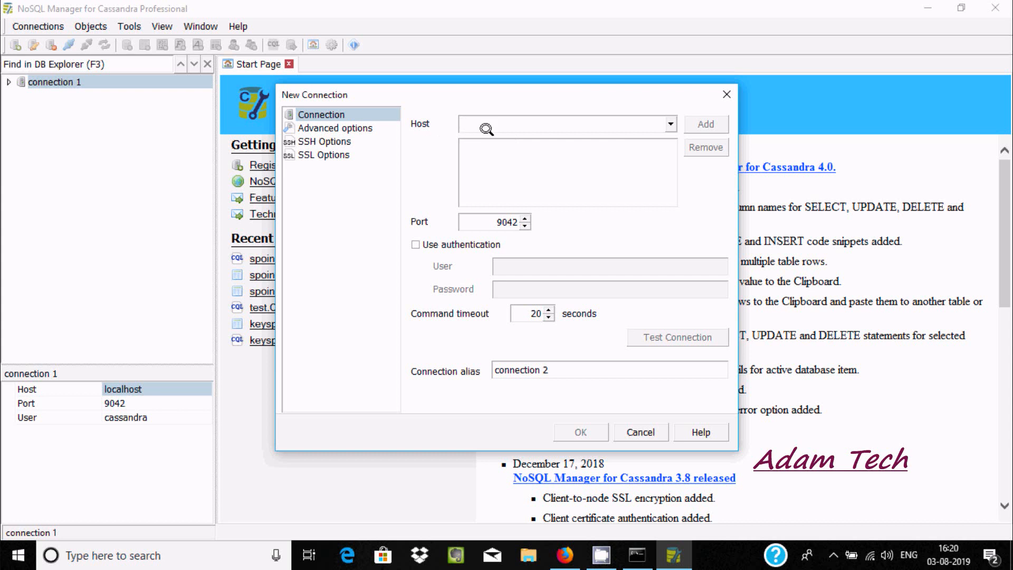
{"action": "type", "text": "localhost"}
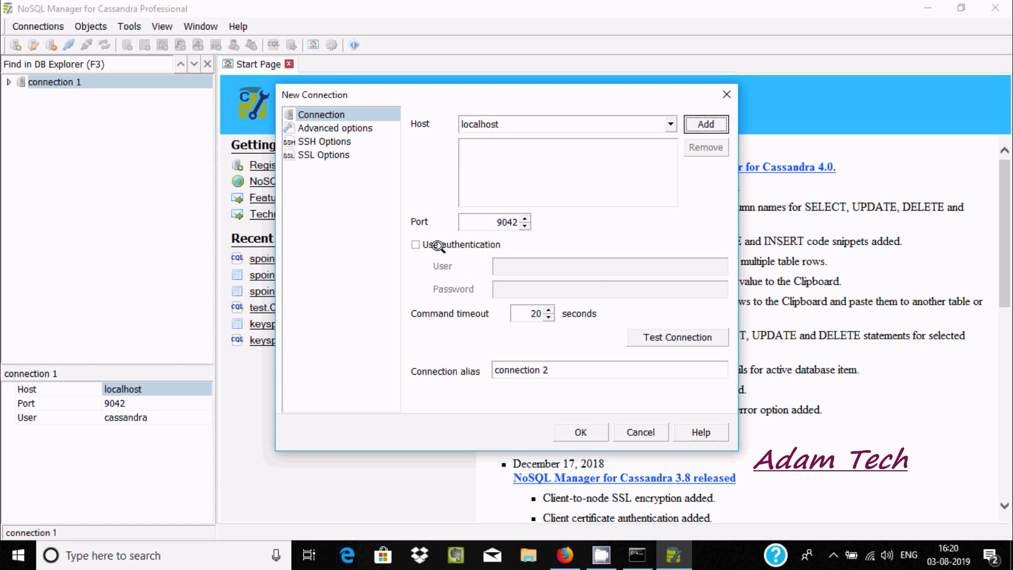
{"action": "left_click", "coordinate": [415, 245]}
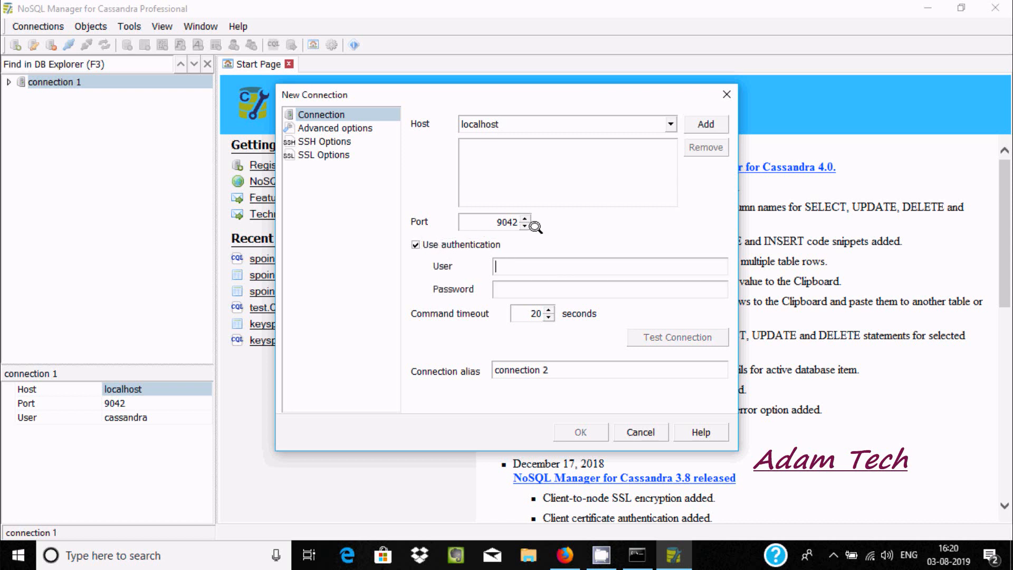
{"action": "type", "text": "cassan"}
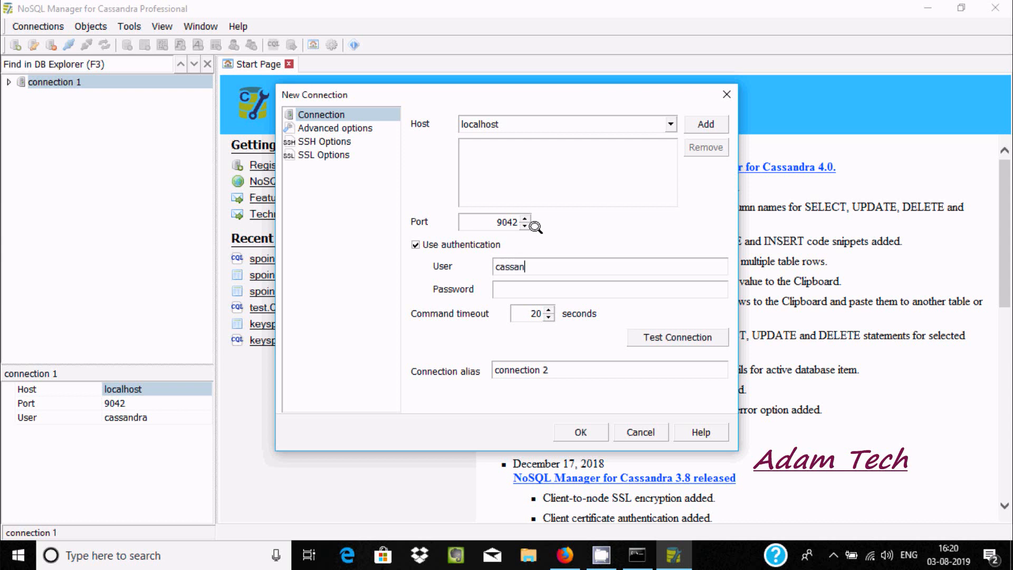
{"action": "type", "text": "dra"}
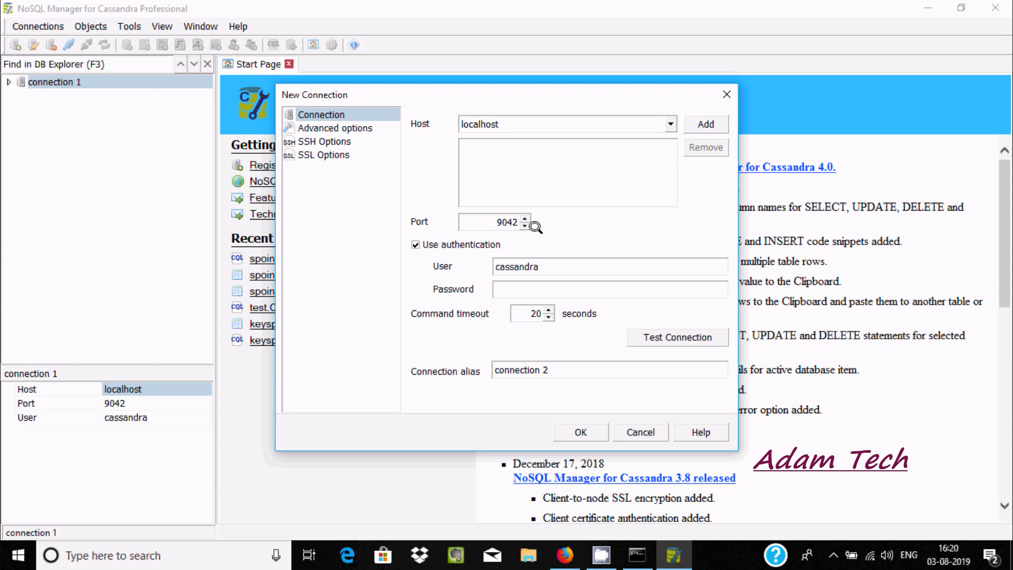
{"action": "type", "text": "*****"}
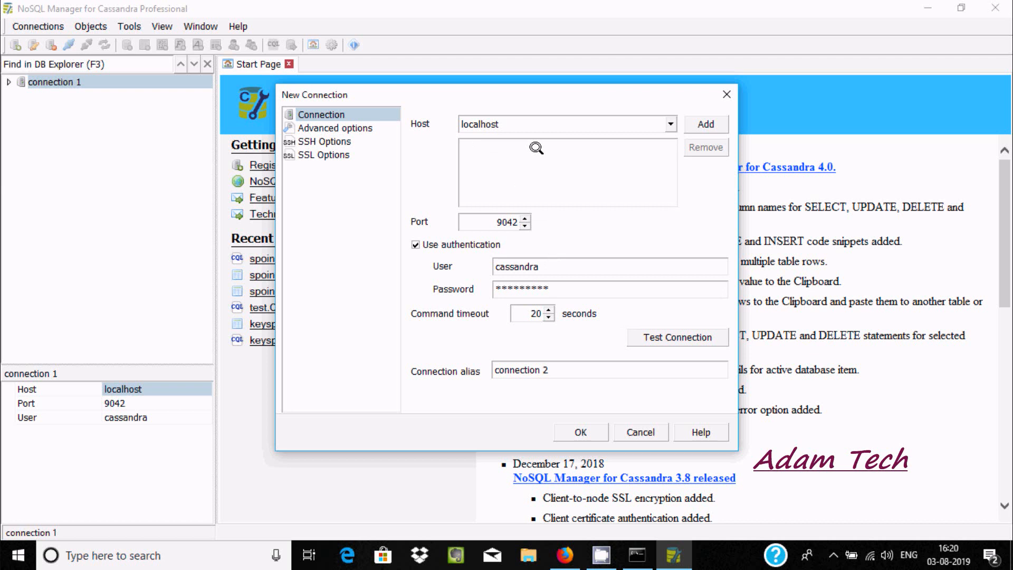
Review the advanced settings, then set the connection alias to conn_cas
{"action": "left_click", "coordinate": [561, 124]}
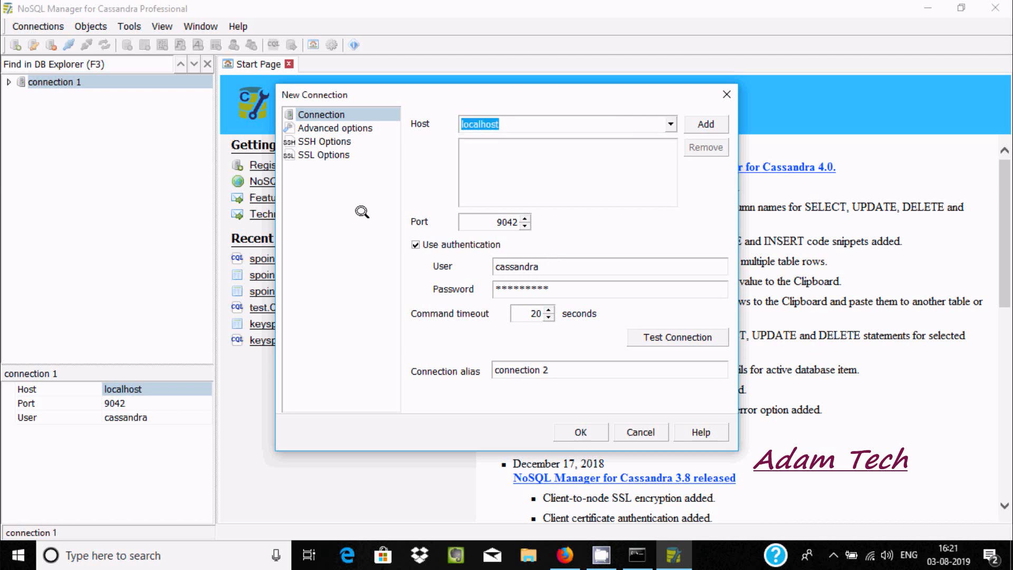
{"action": "left_click", "coordinate": [337, 128]}
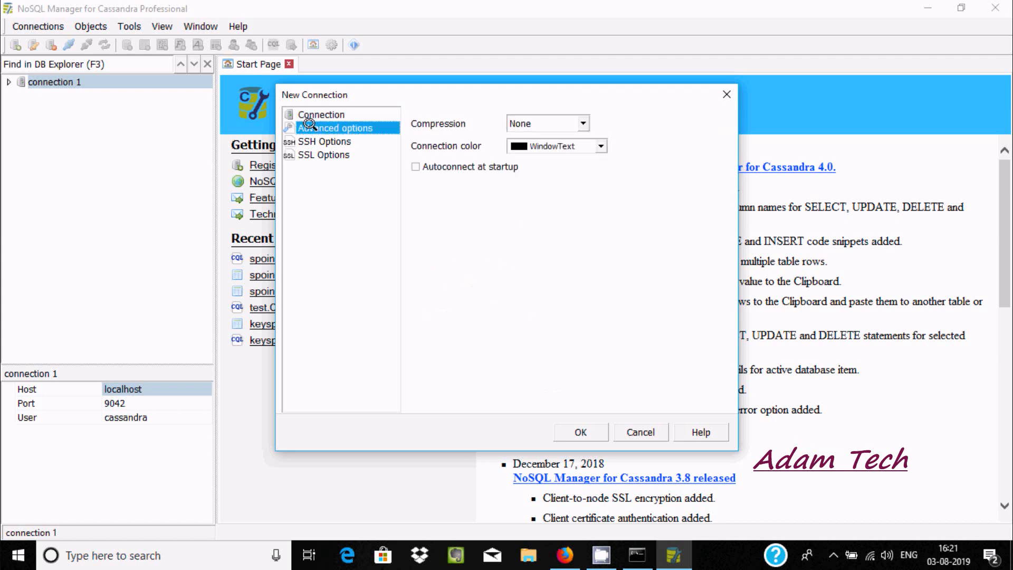
{"action": "left_click", "coordinate": [321, 114]}
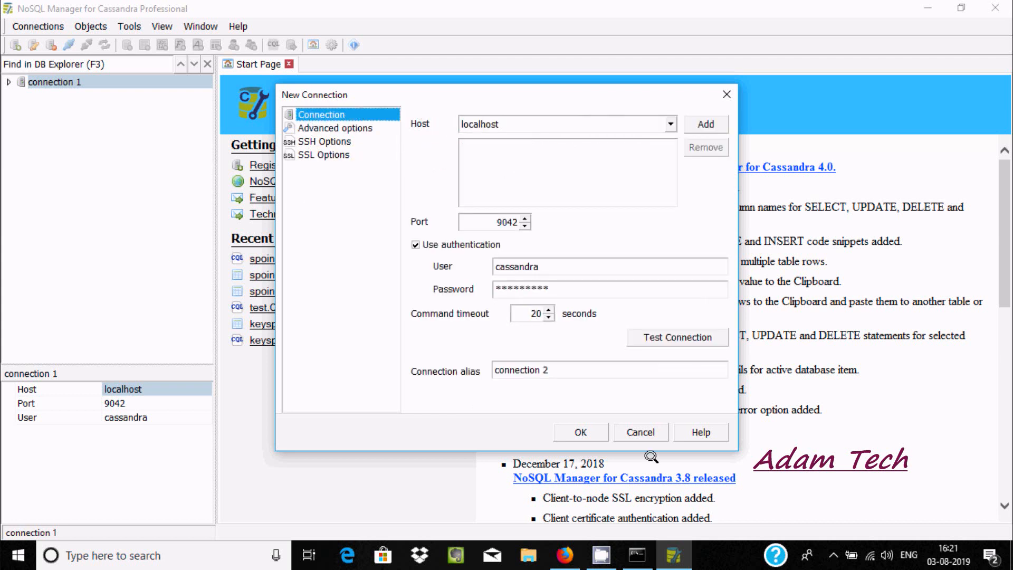
{"action": "mouse_move", "coordinate": [427, 365]}
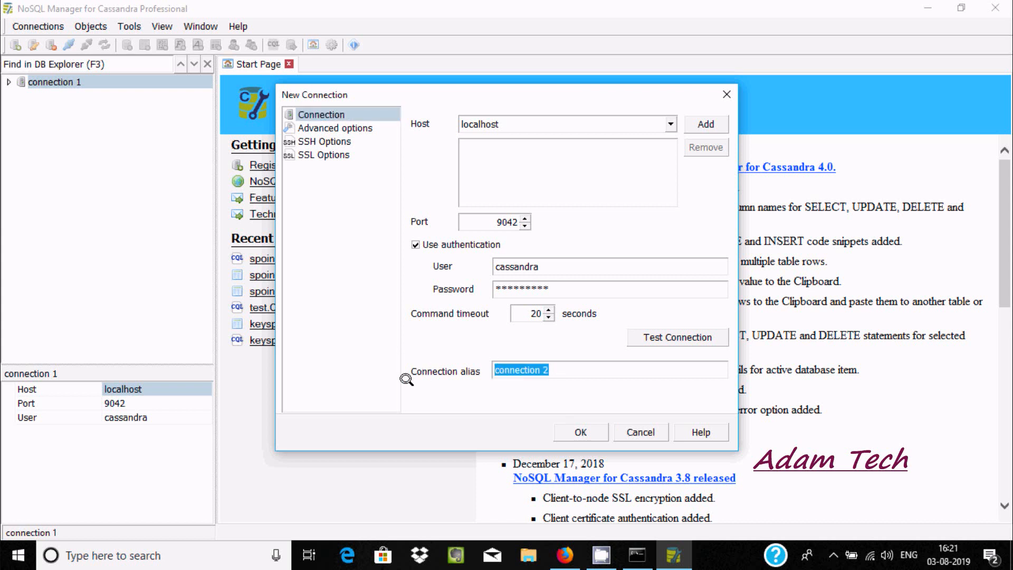
{"action": "type", "text": "conn_cas"}
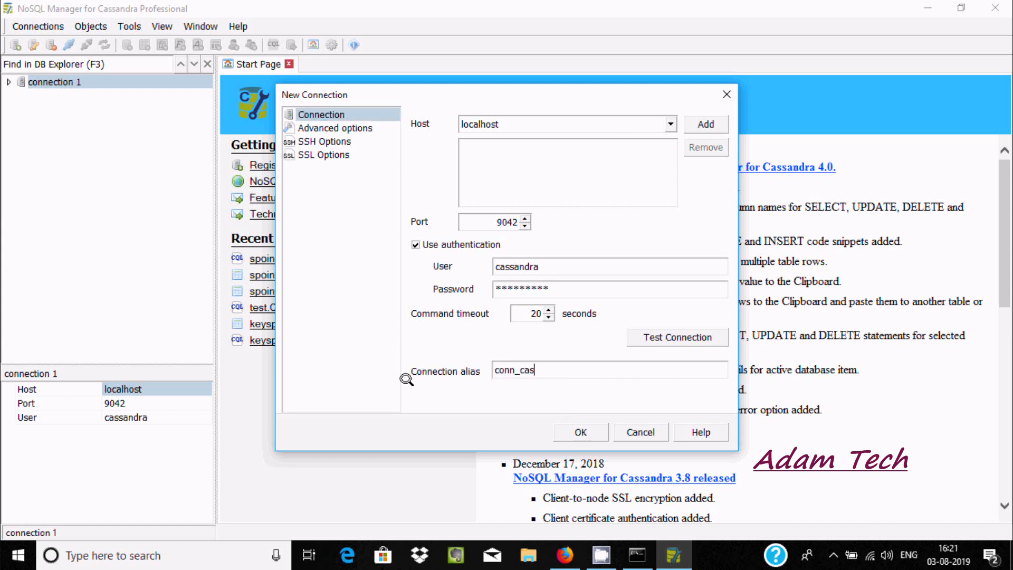
{"action": "mouse_move", "coordinate": [578, 378]}
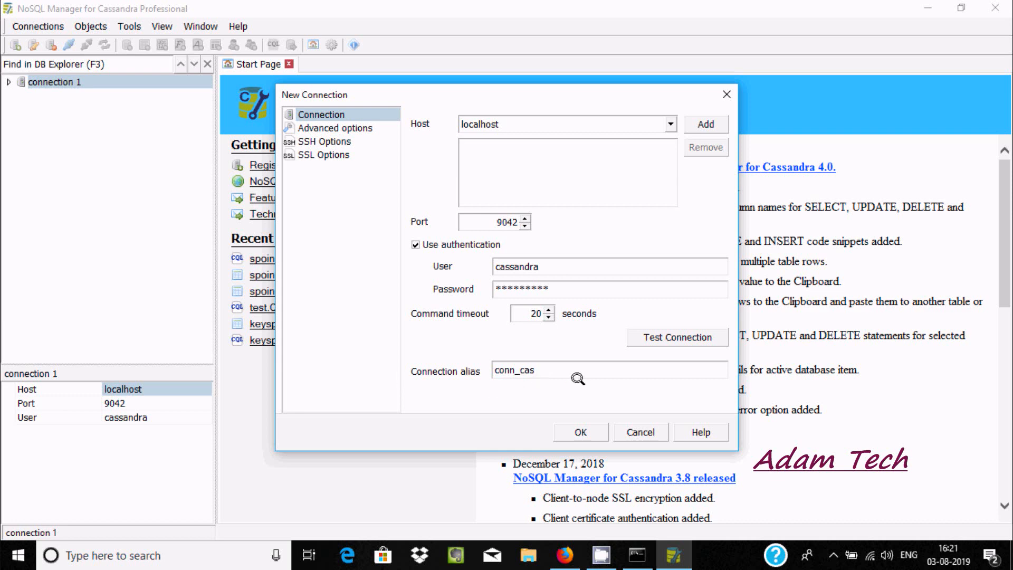
Connect as conn_cas, expand the spoint keyspace and show the User Types actions
{"action": "left_click", "coordinate": [580, 432]}
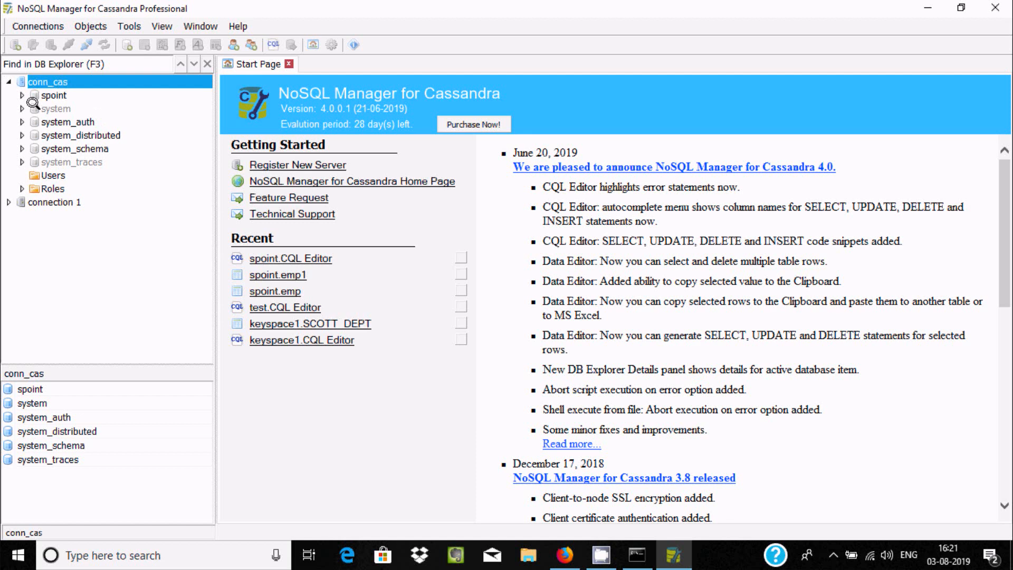
{"action": "double_click", "coordinate": [53, 95]}
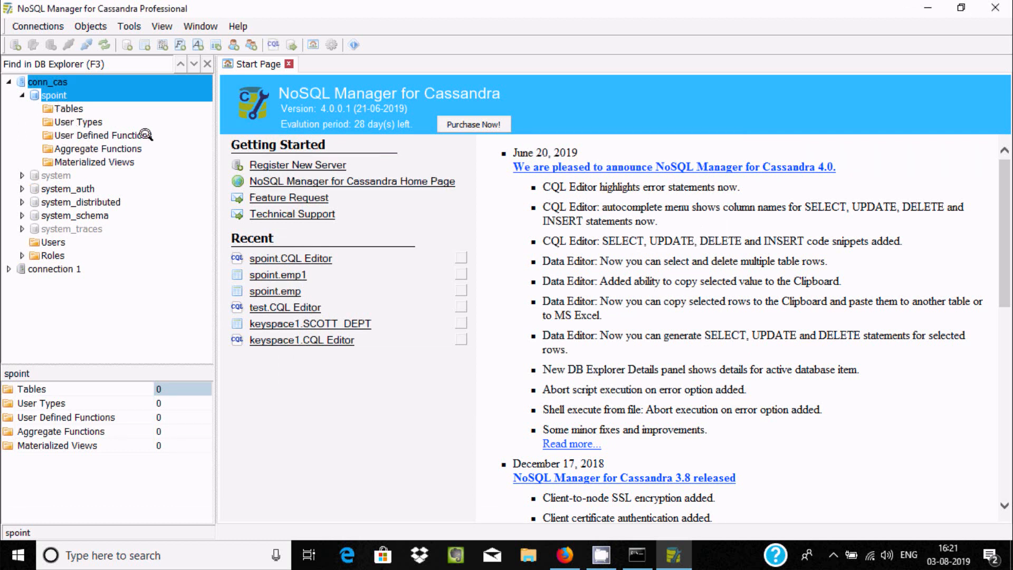
{"action": "right_click", "coordinate": [58, 108]}
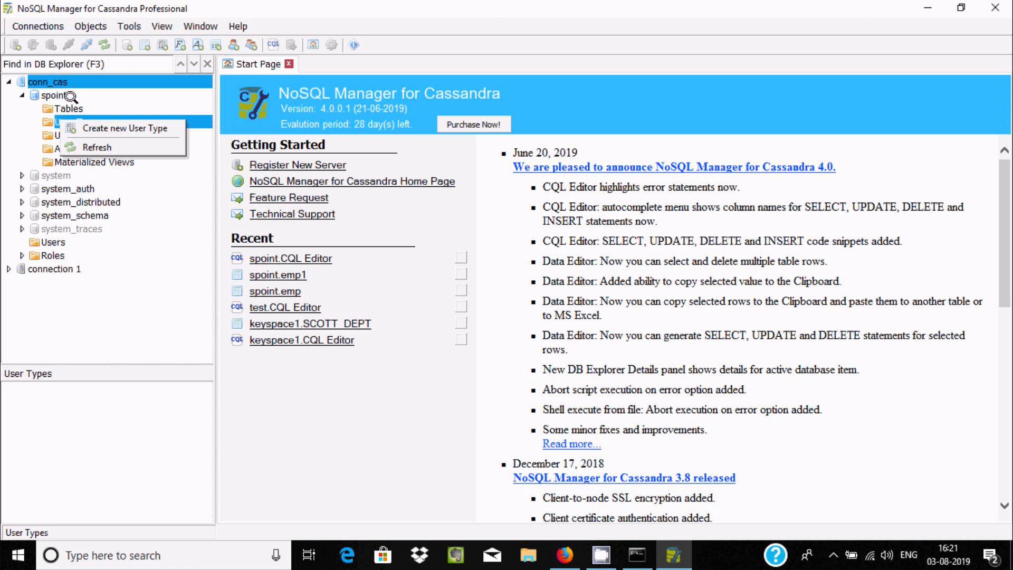
{"action": "mouse_move", "coordinate": [122, 187]}
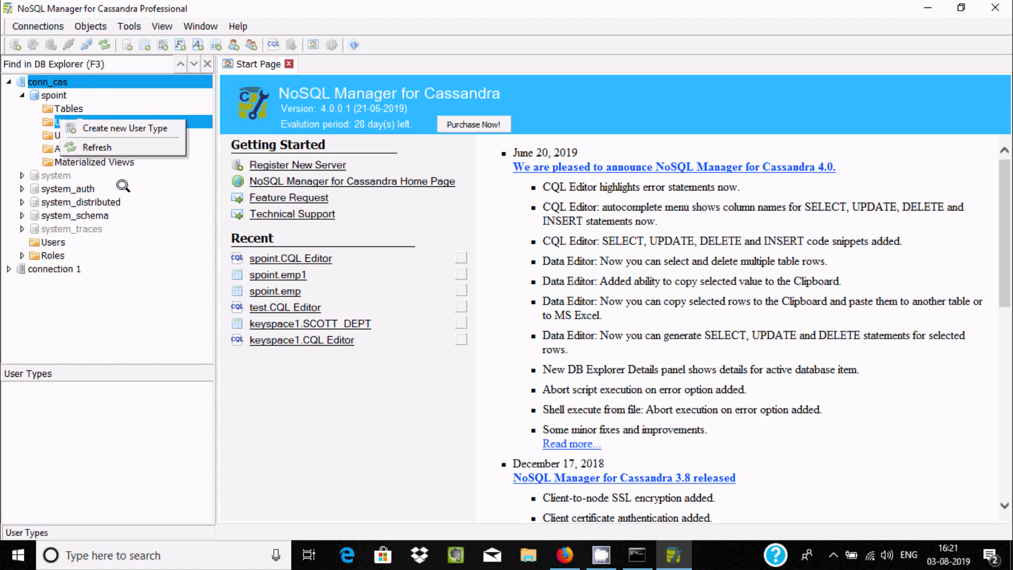